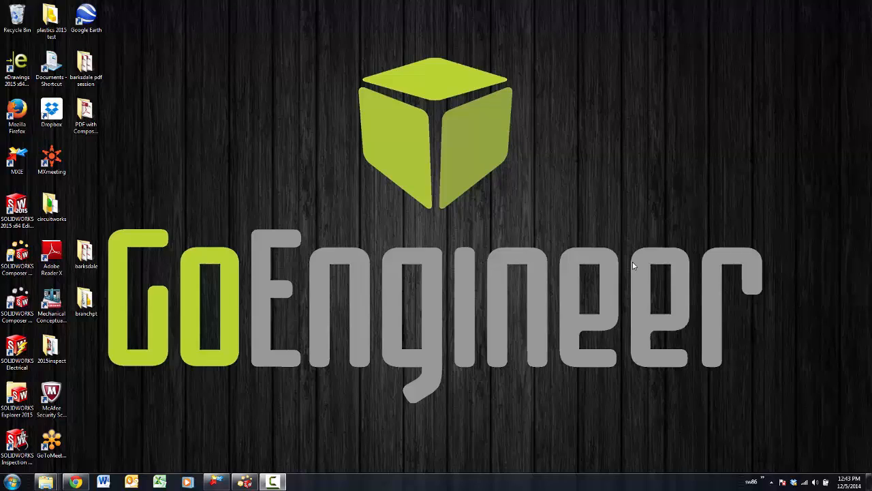
{"action": "mouse_move", "coordinate": [592, 265]}
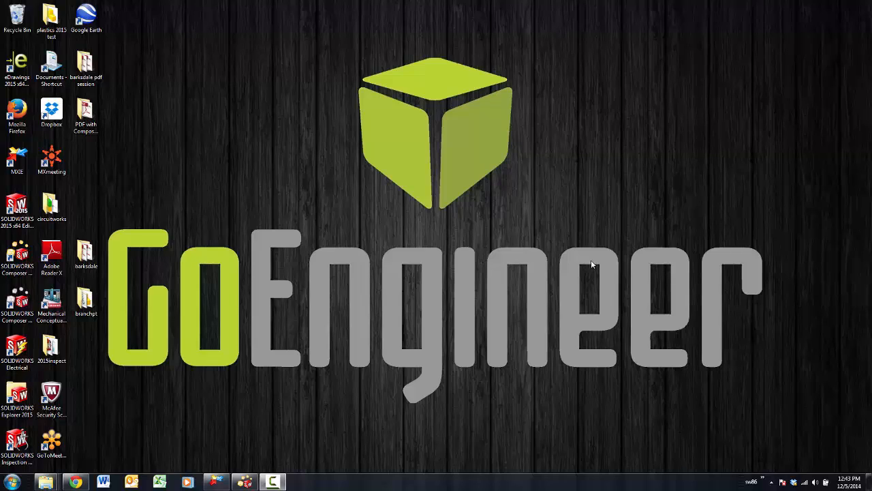
{"action": "mouse_move", "coordinate": [558, 260]}
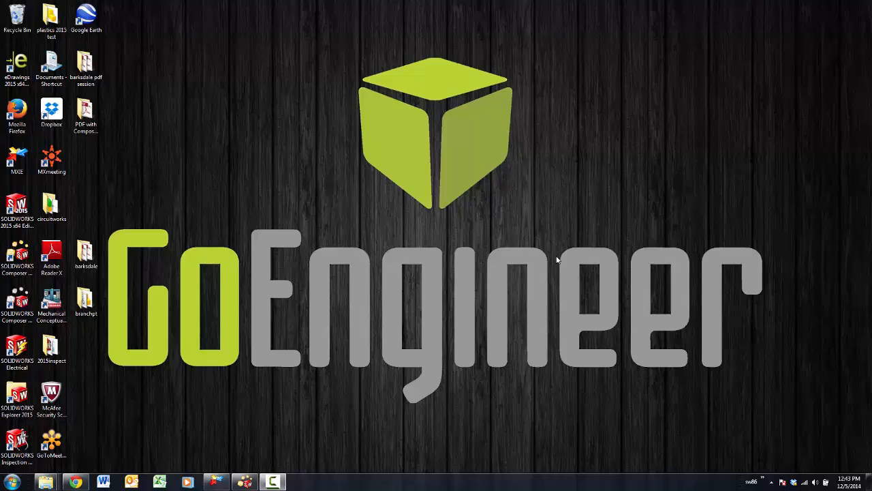
{"action": "mouse_move", "coordinate": [216, 363]}
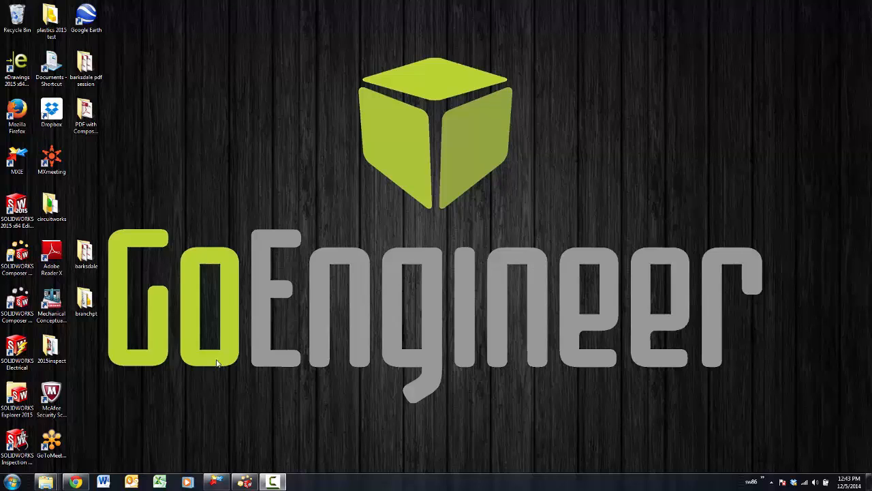
{"action": "mouse_move", "coordinate": [46, 481]}
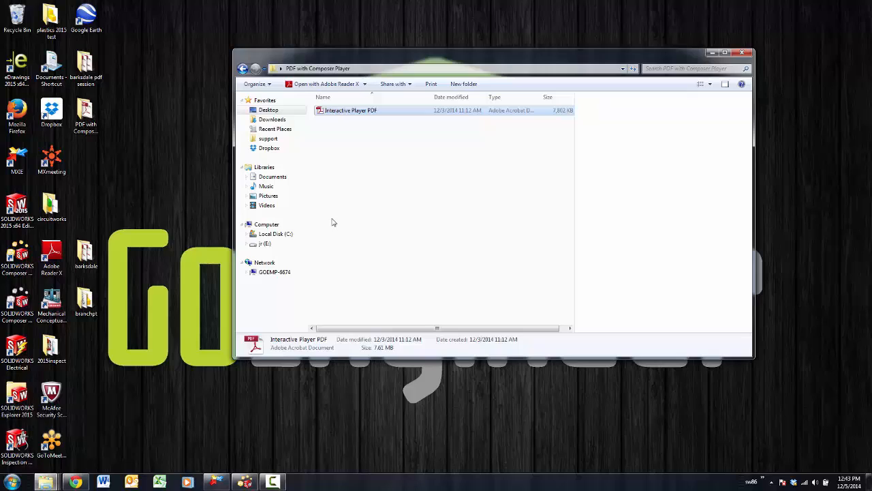
{"action": "mouse_move", "coordinate": [362, 129]}
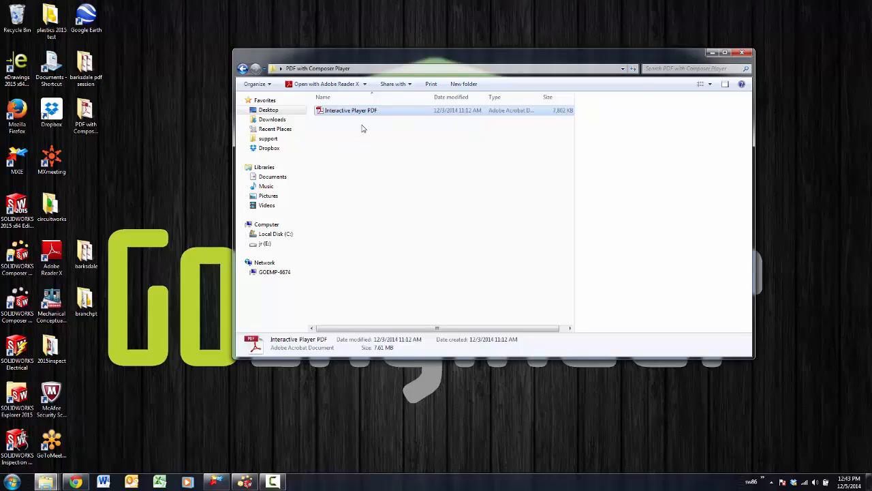
{"action": "mouse_move", "coordinate": [372, 114]}
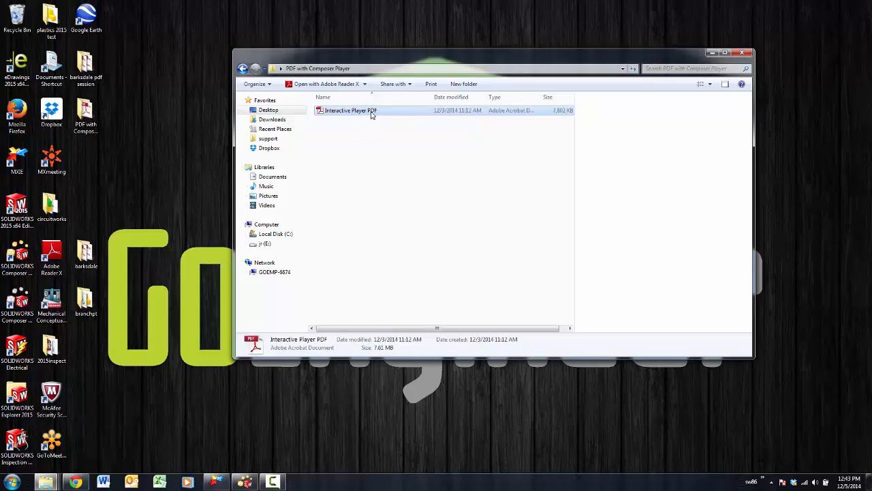
Open the Interactive Player PDF from the 'PDF with Composer' desktop folder.
{"action": "double_click", "coordinate": [350, 109]}
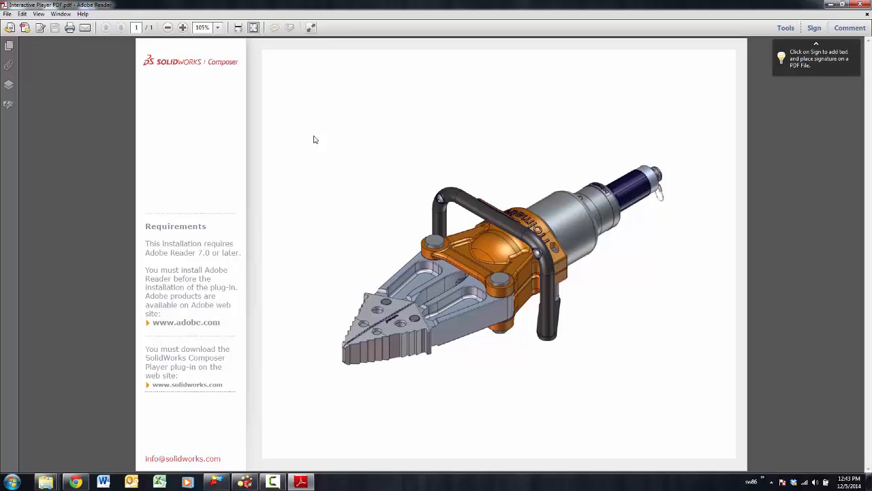
{"action": "mouse_move", "coordinate": [450, 341]}
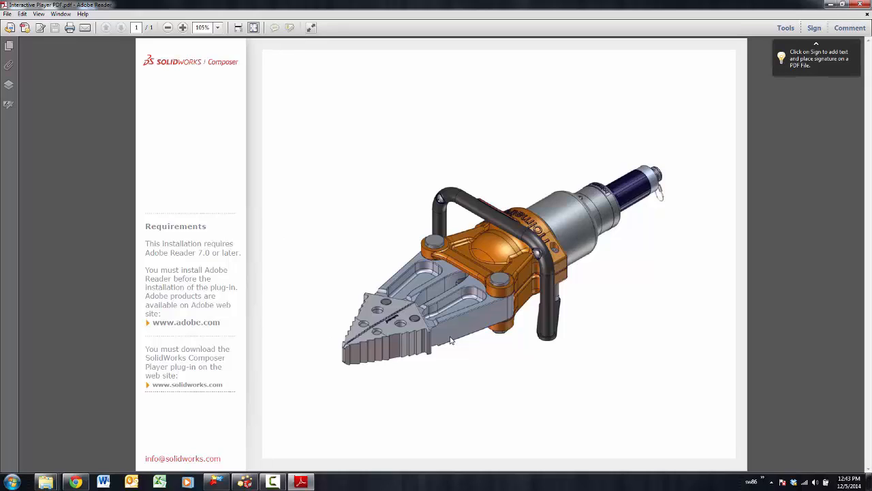
{"action": "mouse_move", "coordinate": [589, 152]}
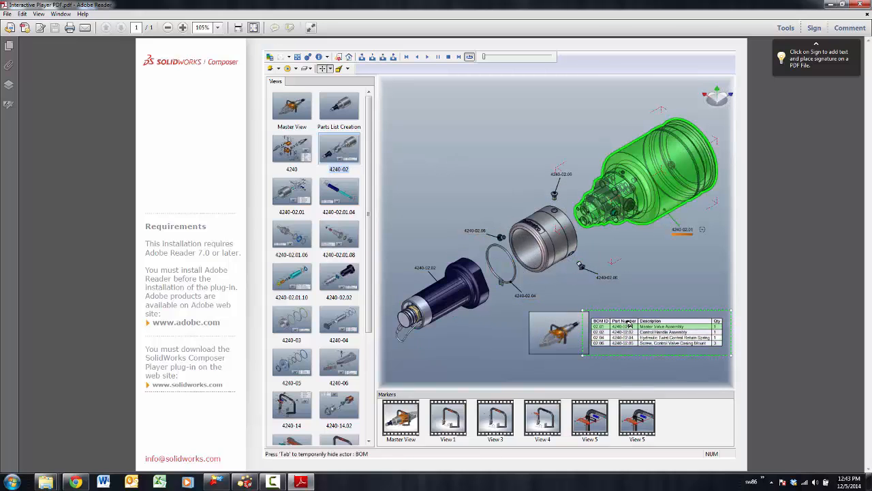
Browse the 4240-02.01, inlet flow valve and 4240-14 exploded views in the player.
{"action": "left_click", "coordinate": [626, 332]}
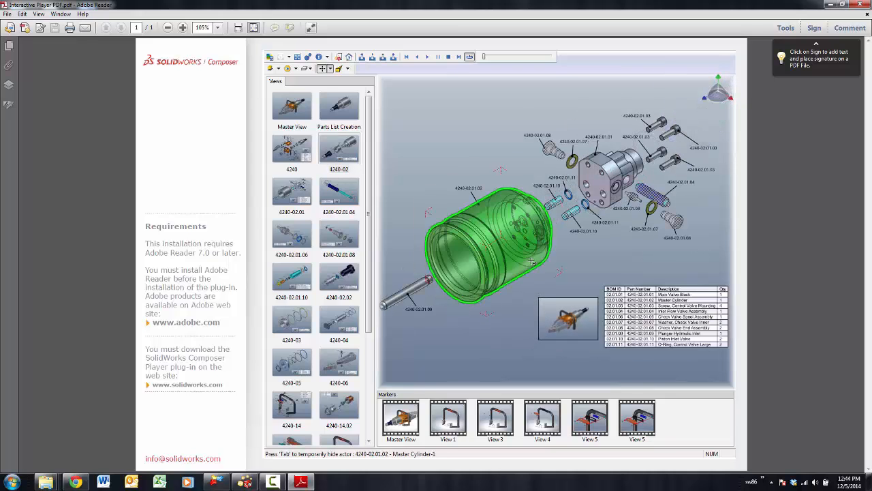
{"action": "left_click", "coordinate": [650, 198]}
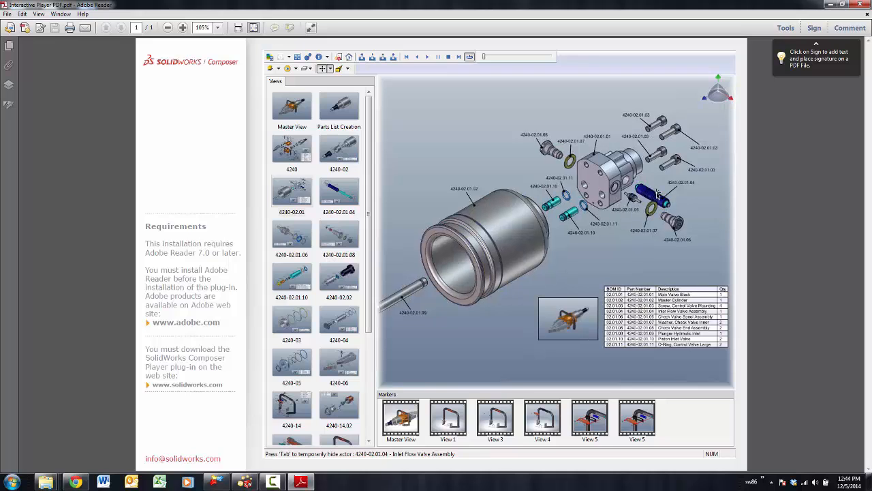
{"action": "left_click", "coordinate": [339, 191]}
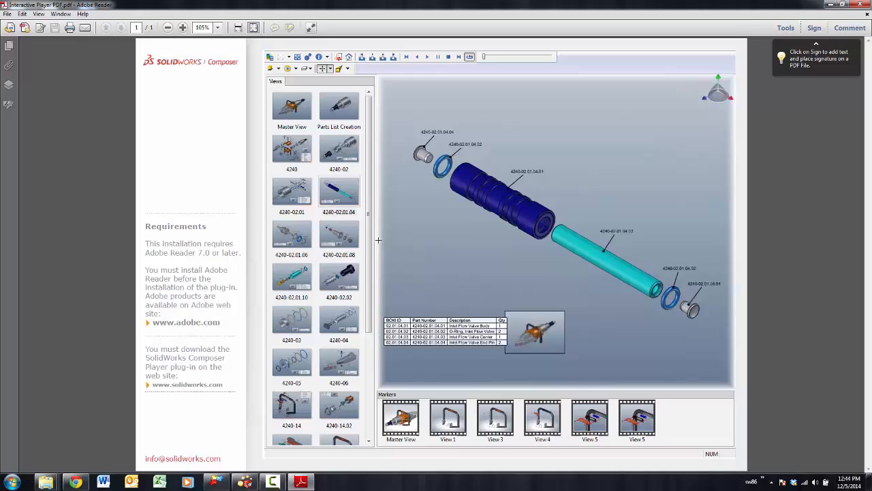
{"action": "scroll", "scroll_direction": "down", "scroll_amount": 3}
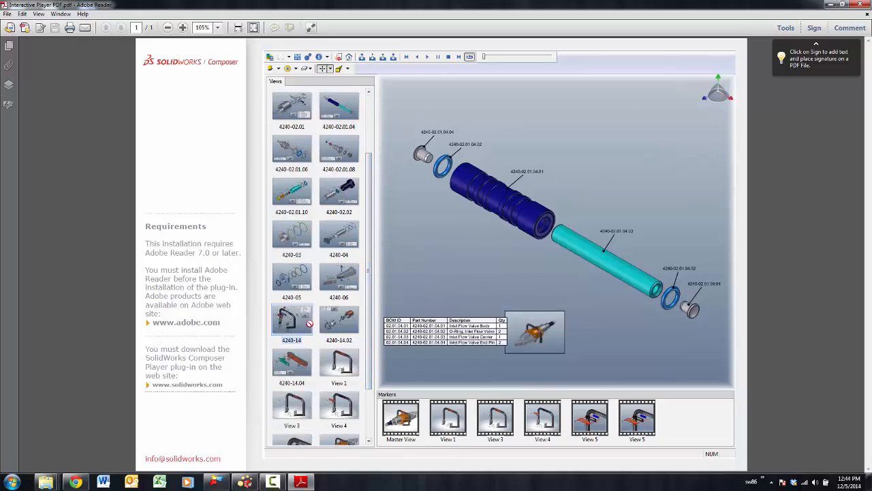
{"action": "left_click", "coordinate": [291, 318]}
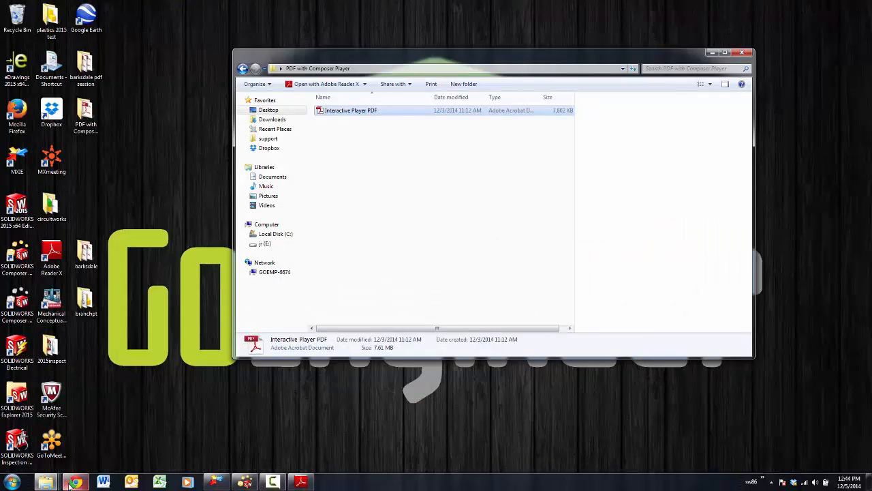
{"action": "mouse_move", "coordinate": [75, 482]}
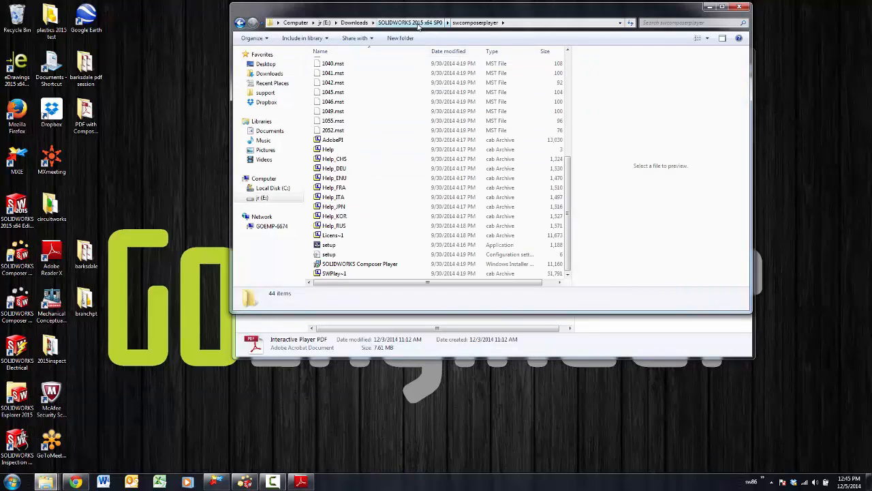
Open the swcomposerplayer folder inside SOLIDWORKS 2015 x64 SP0 and look over its setup files.
{"action": "left_click", "coordinate": [409, 22]}
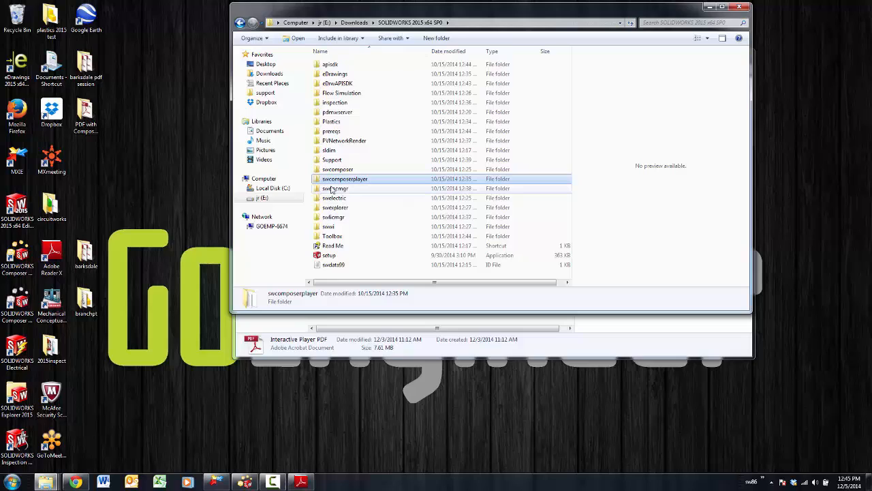
{"action": "mouse_move", "coordinate": [345, 178]}
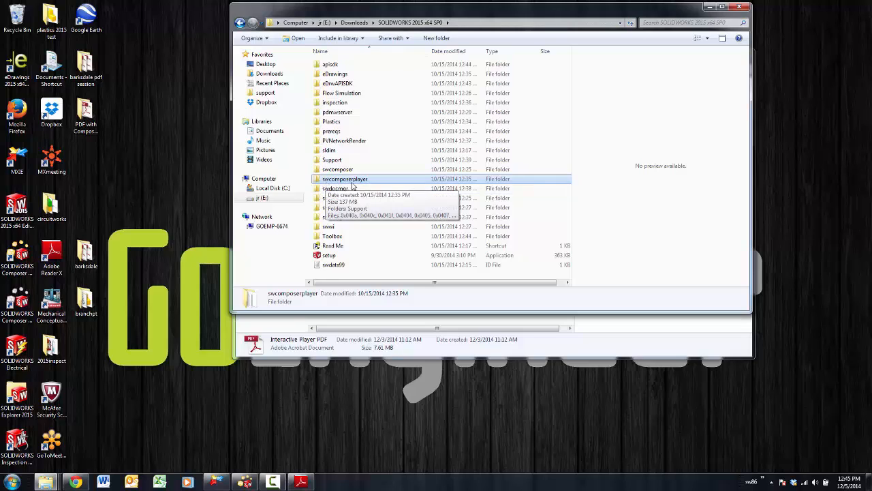
{"action": "double_click", "coordinate": [345, 178]}
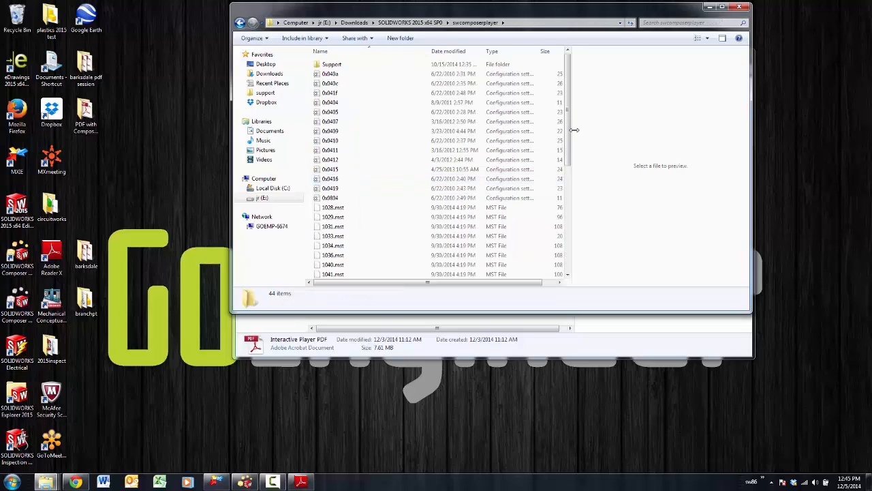
{"action": "scroll", "scroll_direction": "down", "scroll_amount": 3}
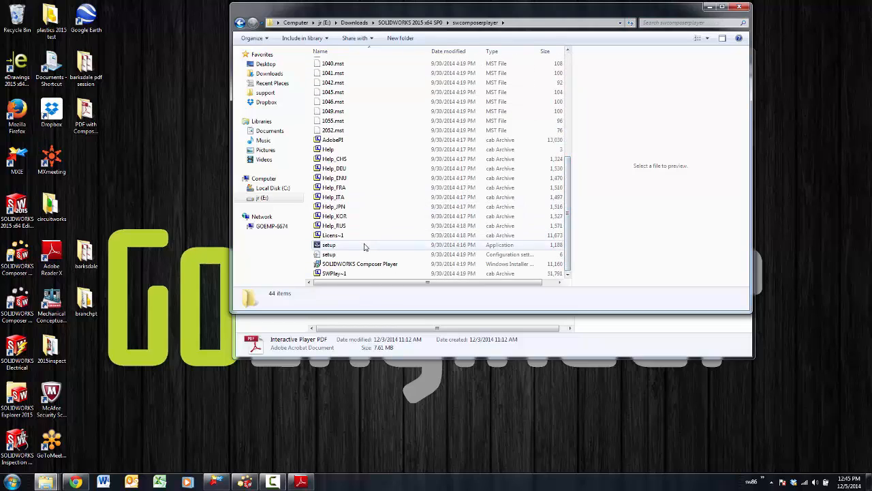
{"action": "mouse_move", "coordinate": [474, 102]}
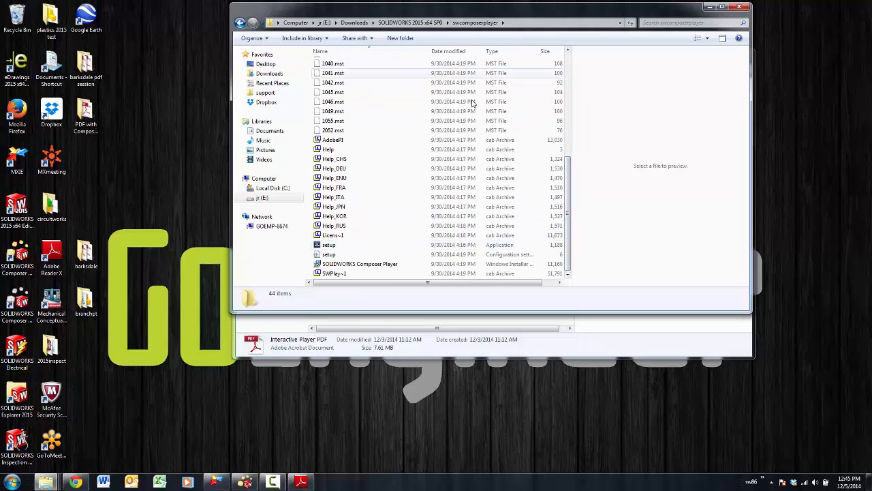
{"action": "scroll", "scroll_direction": "up", "scroll_amount": 3}
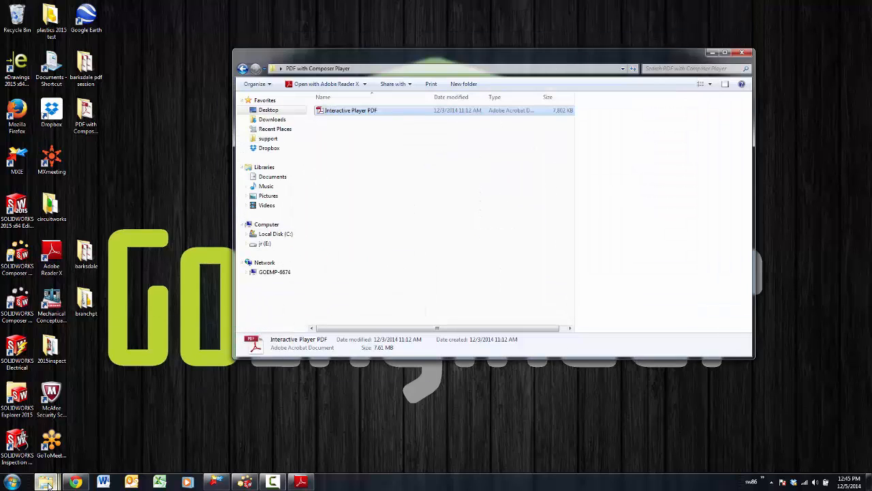
{"action": "mouse_move", "coordinate": [46, 482]}
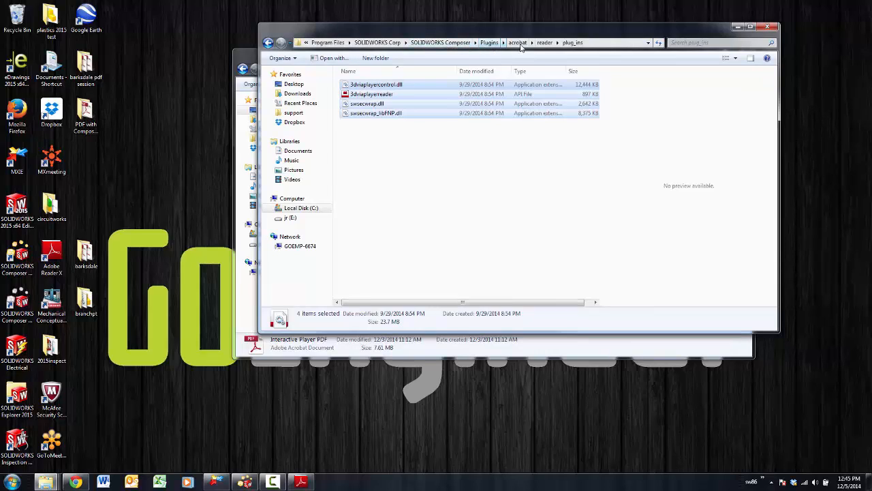
{"action": "mouse_move", "coordinate": [563, 53]}
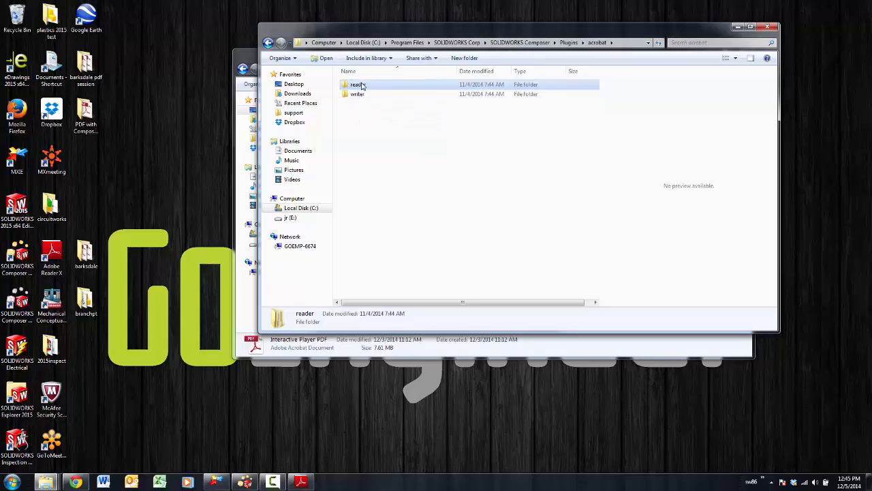
Open the reader plug-in folder under Composer's Plugins\acrobat directory.
{"action": "double_click", "coordinate": [357, 84]}
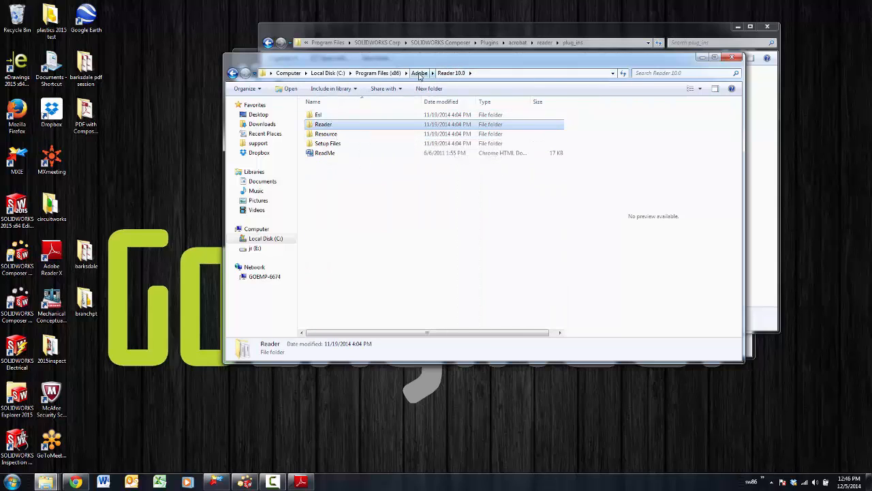
Open Reader 10.0 > Reader > plug_ins under Program Files (x86).
{"action": "left_click", "coordinate": [420, 73]}
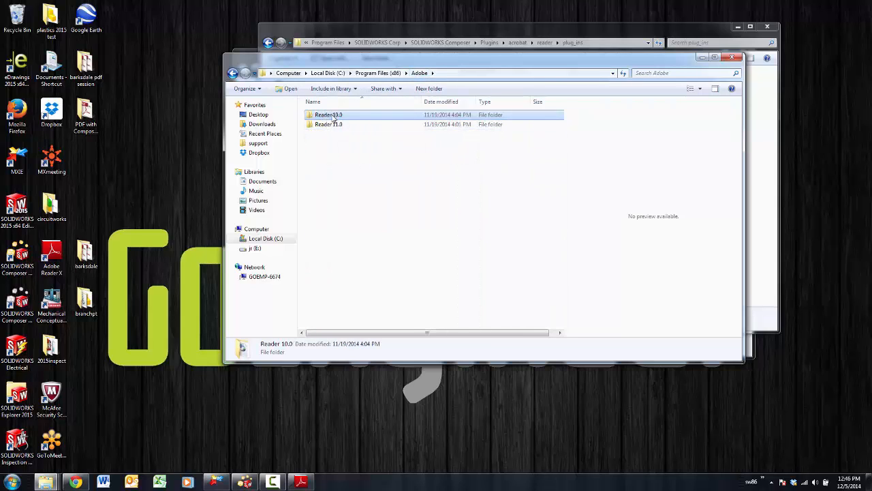
{"action": "double_click", "coordinate": [329, 115]}
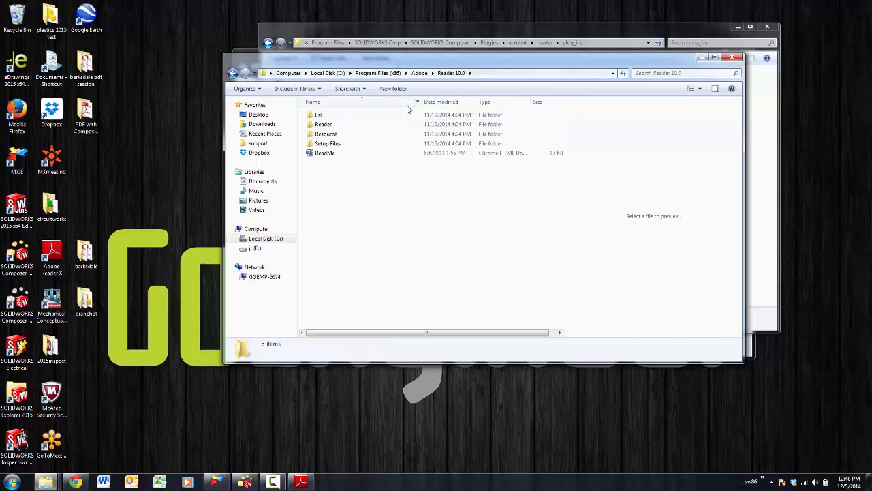
{"action": "left_click", "coordinate": [323, 124]}
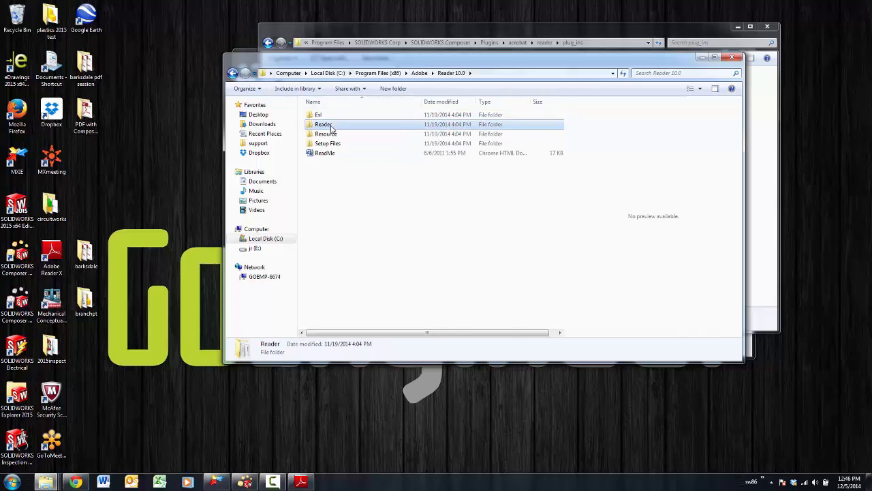
{"action": "double_click", "coordinate": [323, 124]}
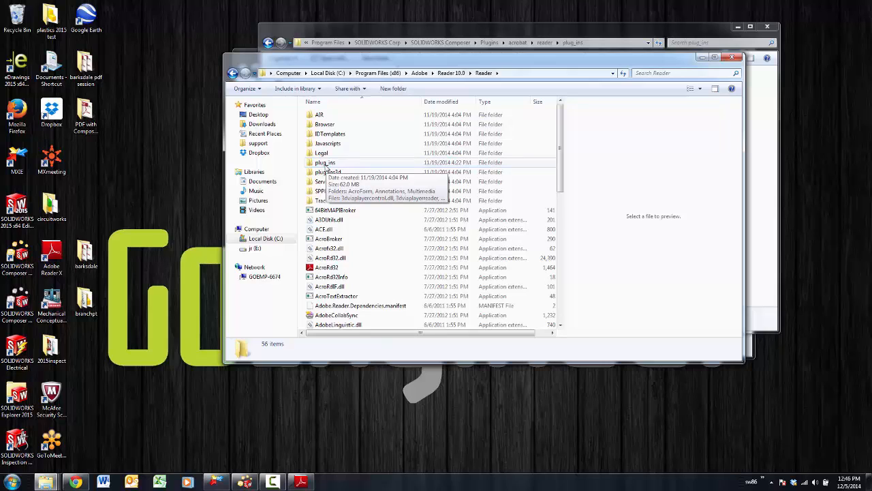
{"action": "double_click", "coordinate": [325, 163]}
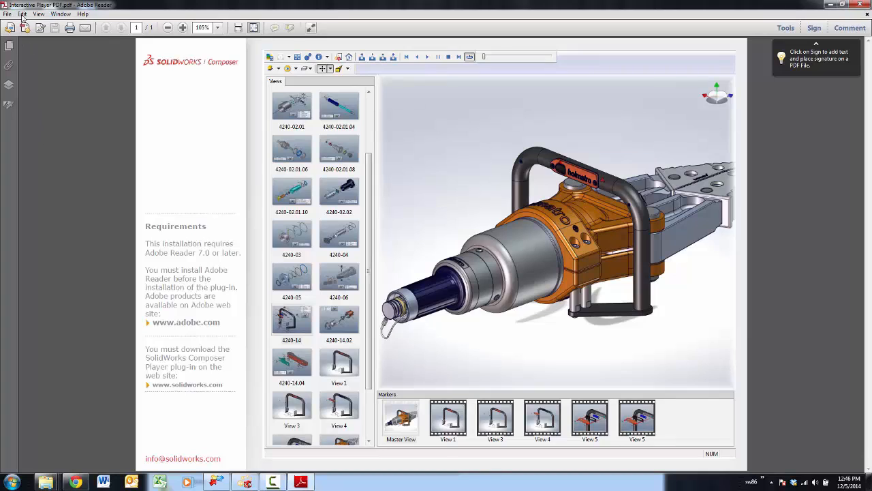
Dismiss Reader's Preferences unchanged, then choose File > Publish > PDF in Composer.
{"action": "left_click", "coordinate": [23, 14]}
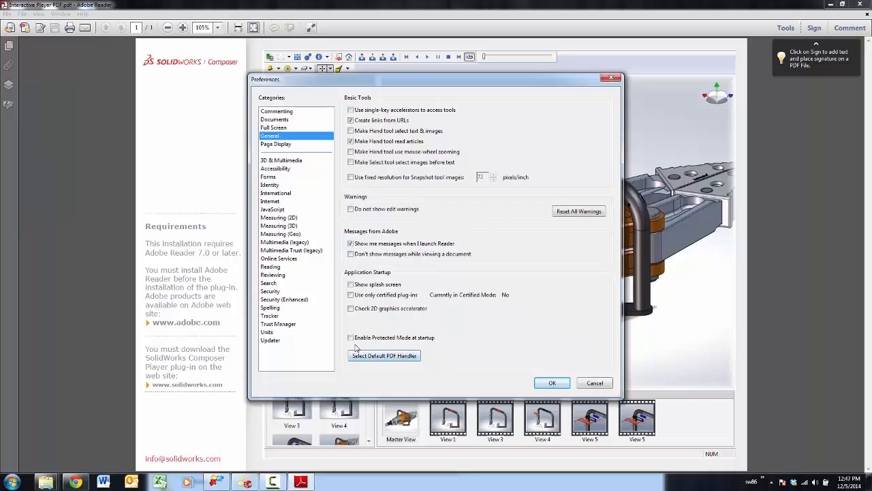
{"action": "mouse_move", "coordinate": [426, 345]}
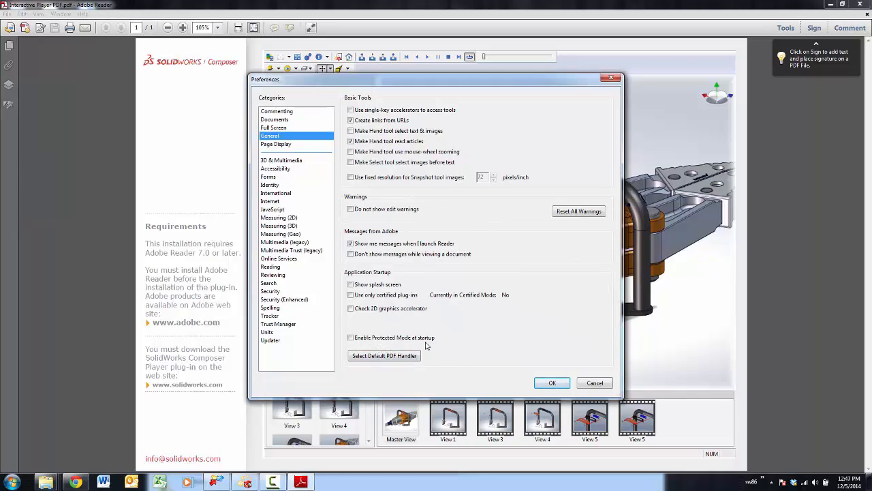
{"action": "mouse_move", "coordinate": [382, 338]}
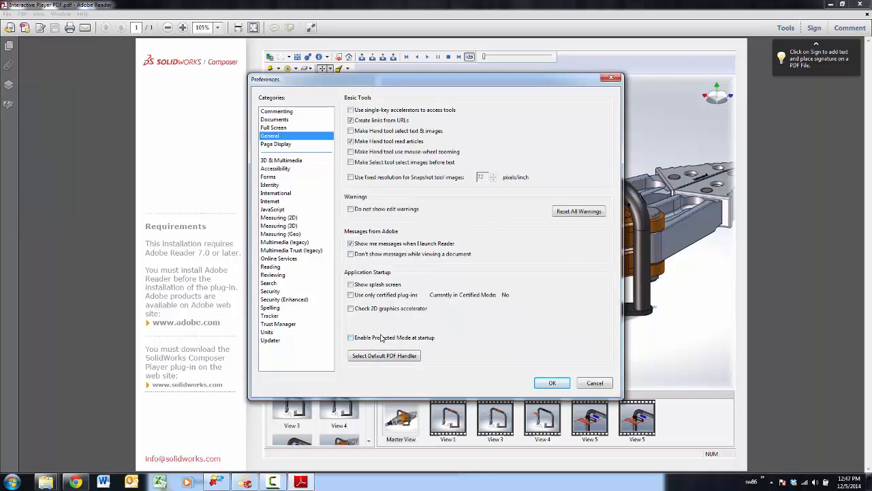
{"action": "mouse_move", "coordinate": [427, 347]}
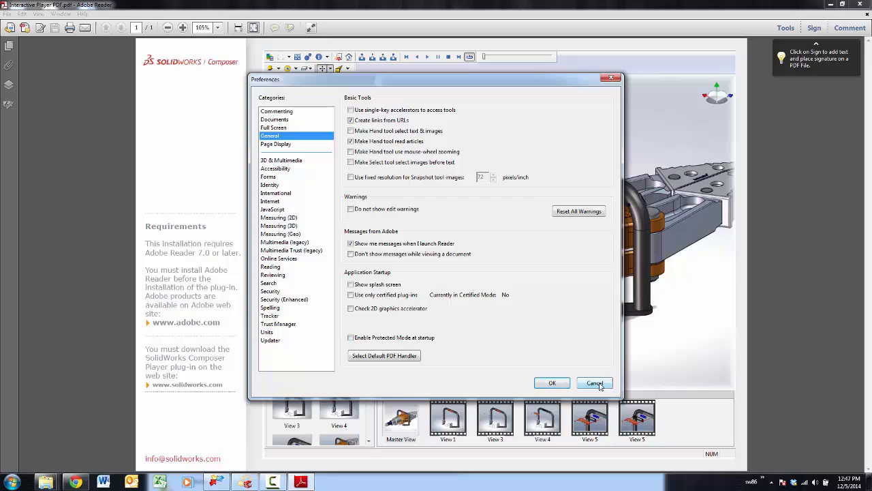
{"action": "left_click", "coordinate": [594, 383]}
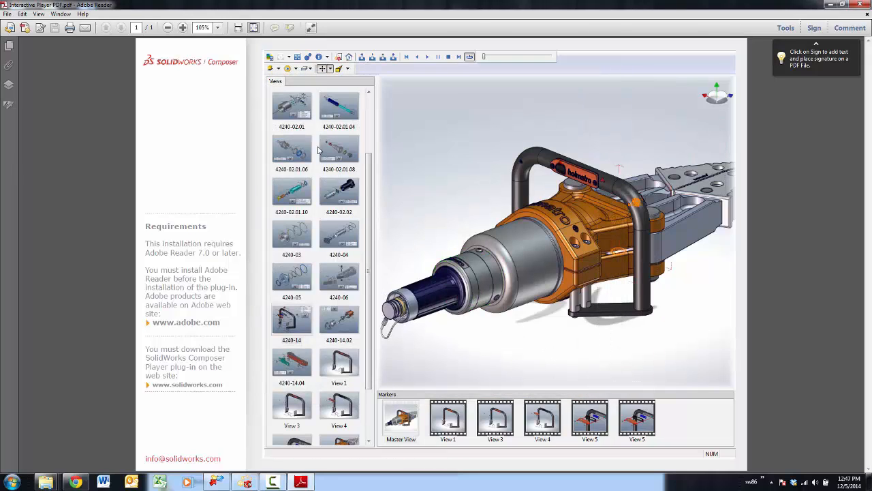
{"action": "mouse_move", "coordinate": [765, 51]}
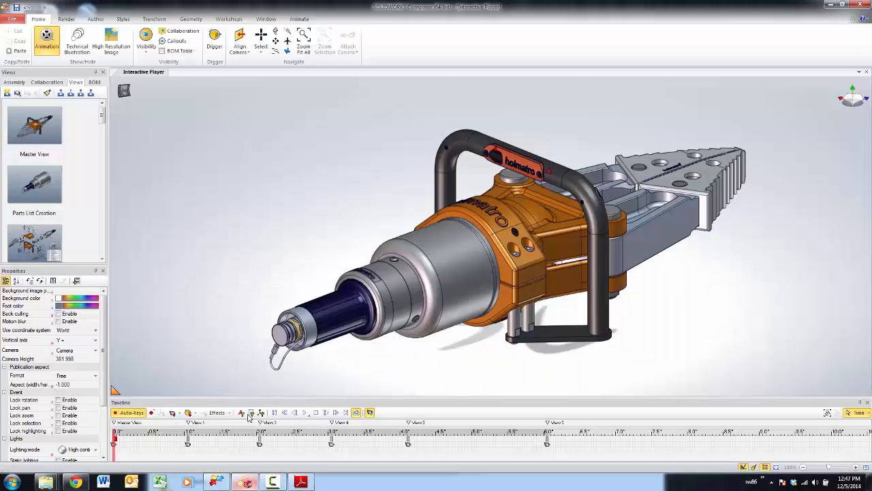
{"action": "left_click", "coordinate": [12, 18]}
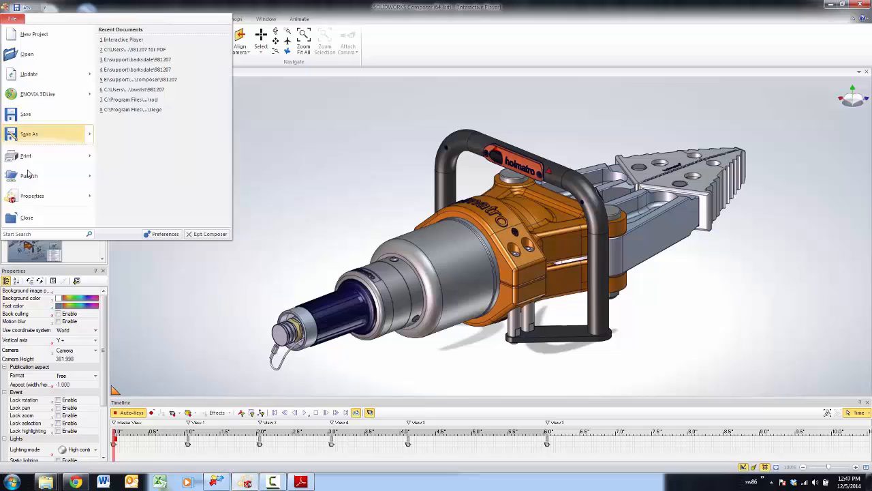
{"action": "left_click", "coordinate": [28, 176]}
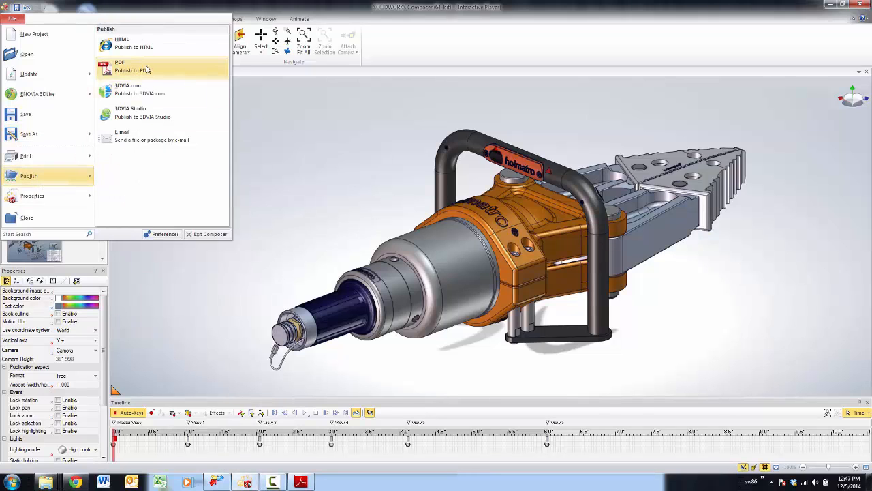
{"action": "left_click", "coordinate": [133, 70]}
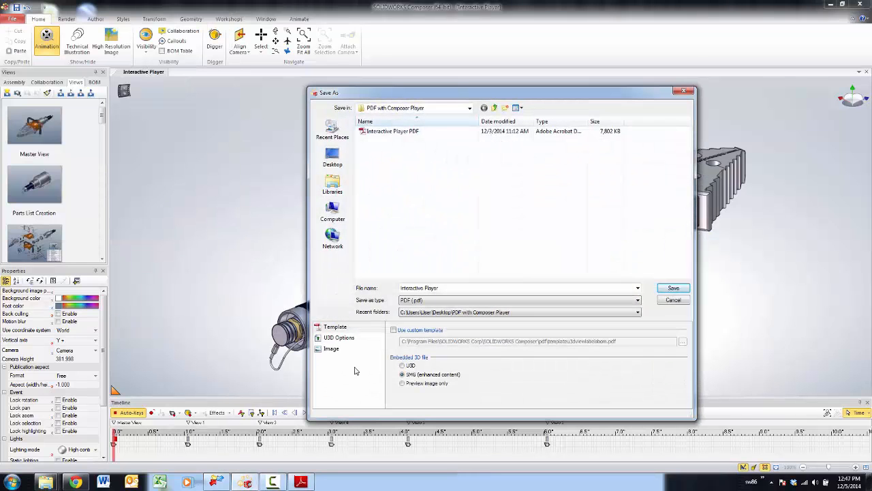
Save the published PDF with SMG (enhanced content) as the embedded 3D file.
{"action": "left_click", "coordinate": [402, 366]}
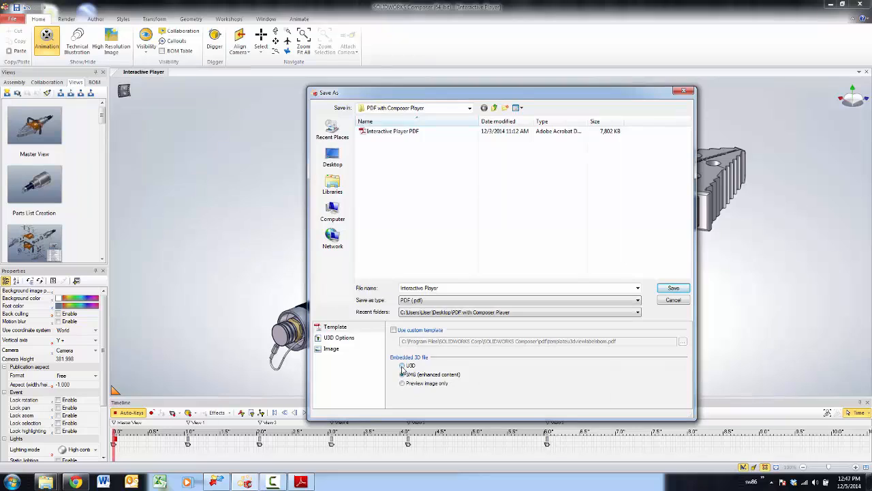
{"action": "left_click", "coordinate": [402, 374]}
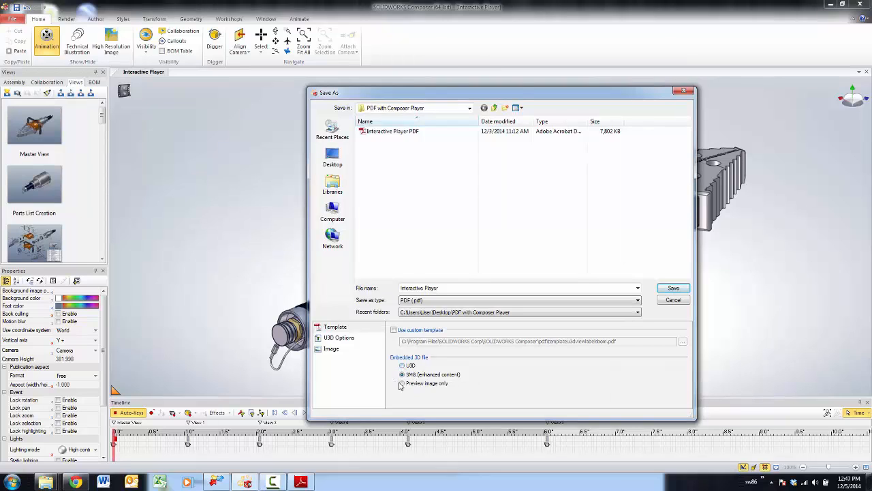
{"action": "mouse_move", "coordinate": [453, 384]}
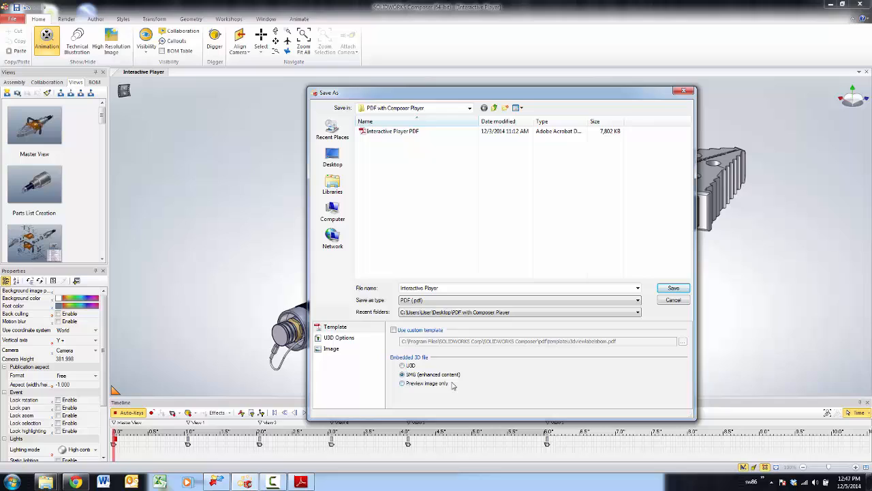
{"action": "mouse_move", "coordinate": [414, 384]}
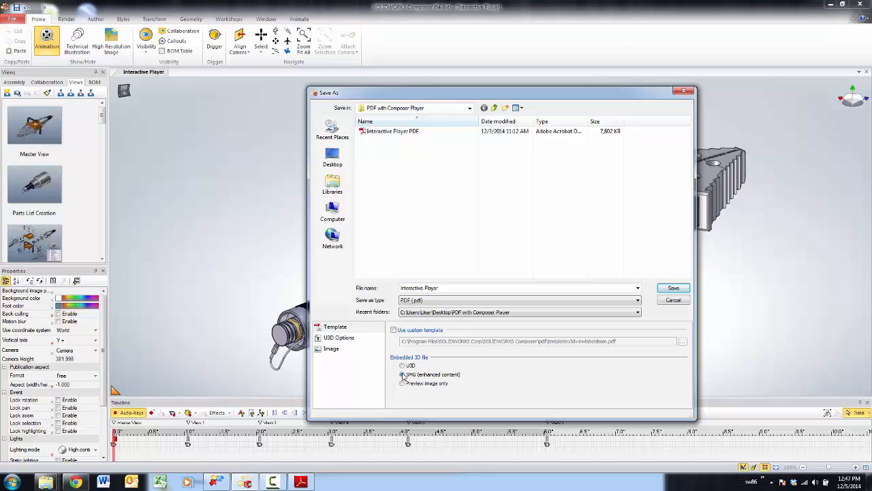
{"action": "left_click", "coordinate": [403, 374]}
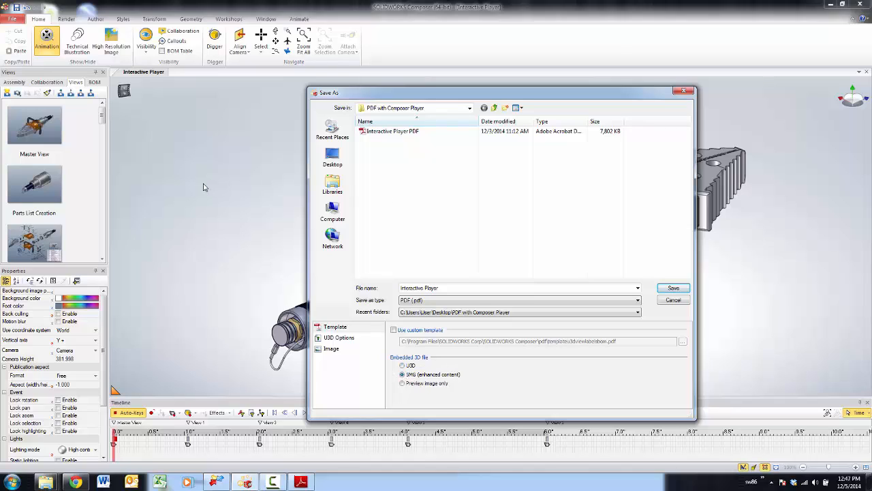
{"action": "mouse_move", "coordinate": [198, 184]}
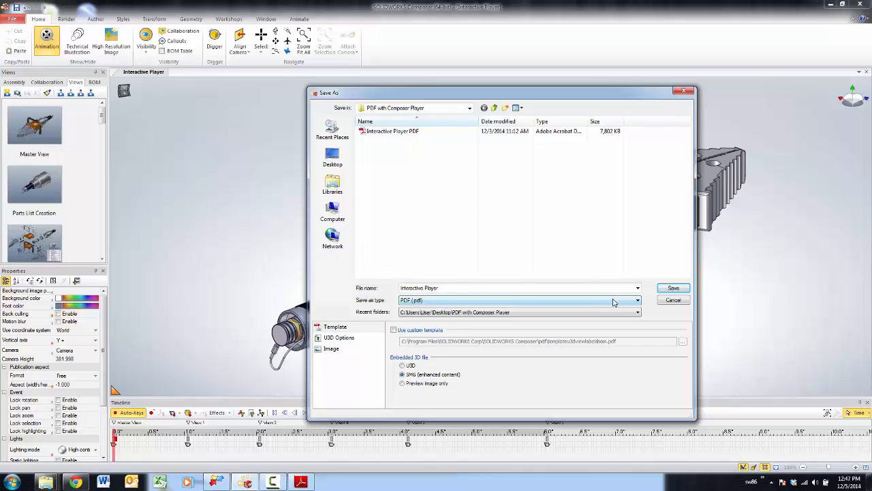
{"action": "mouse_move", "coordinate": [460, 253]}
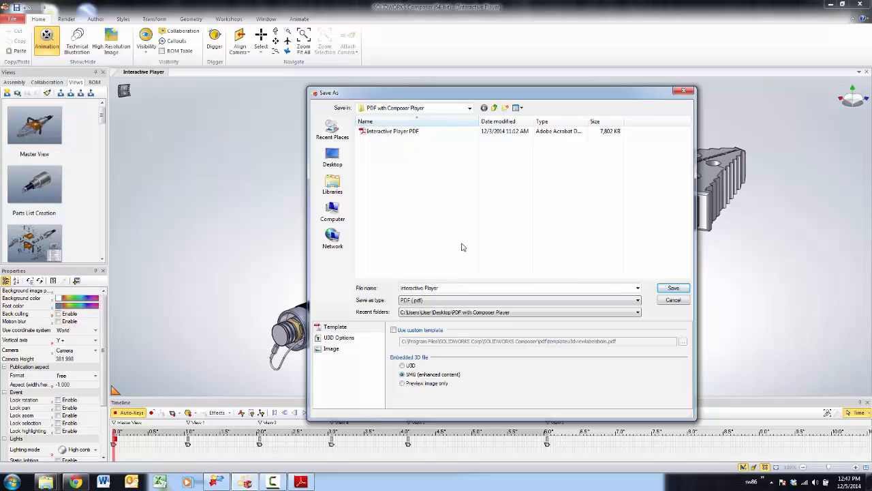
{"action": "mouse_move", "coordinate": [465, 240]}
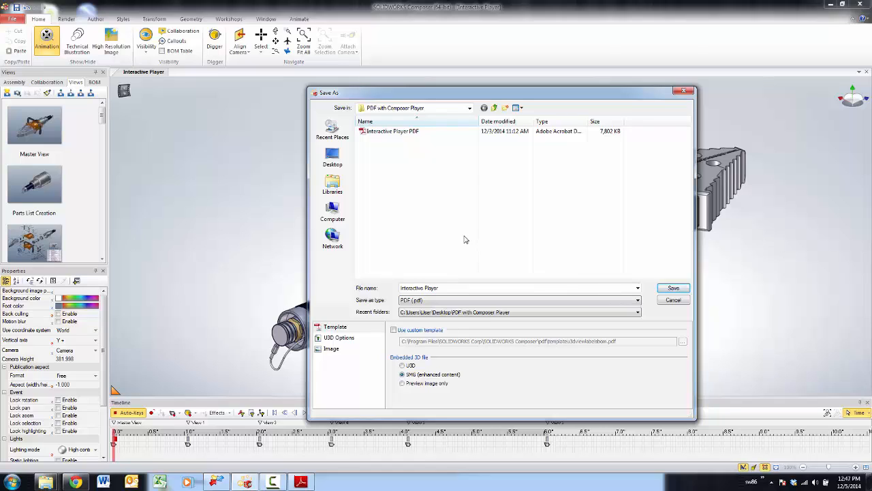
{"action": "mouse_move", "coordinate": [469, 225]}
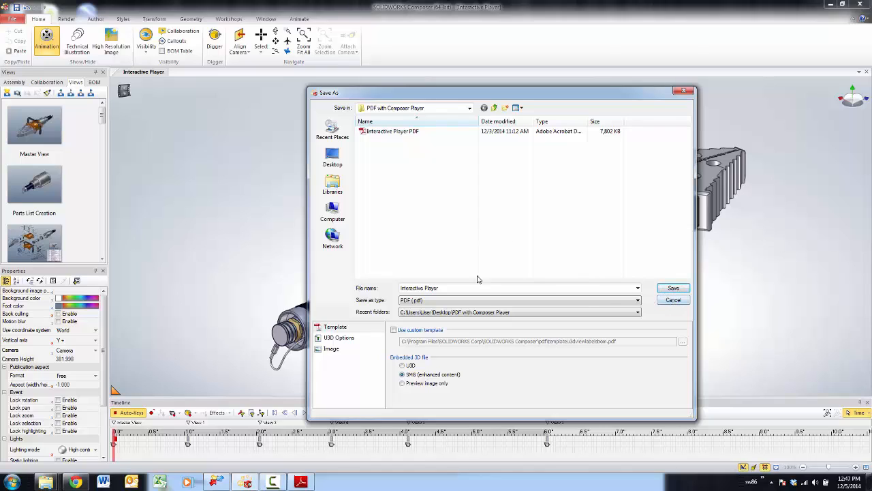
{"action": "left_click", "coordinate": [672, 287]}
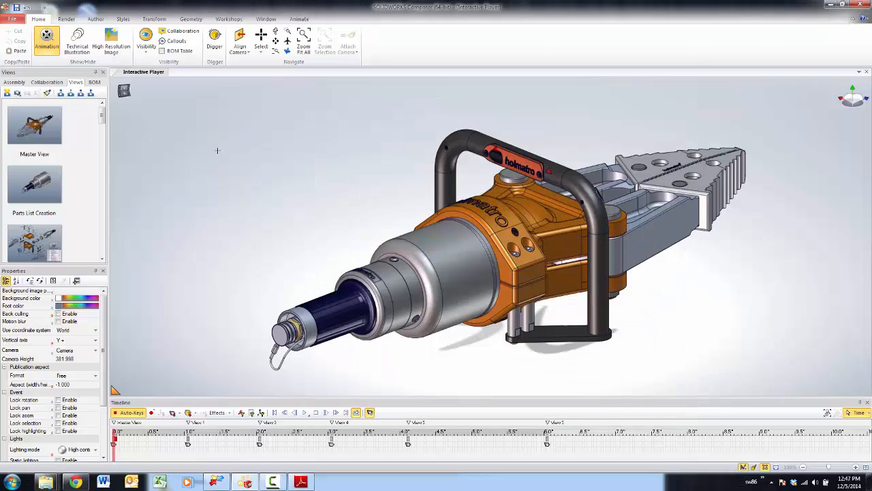